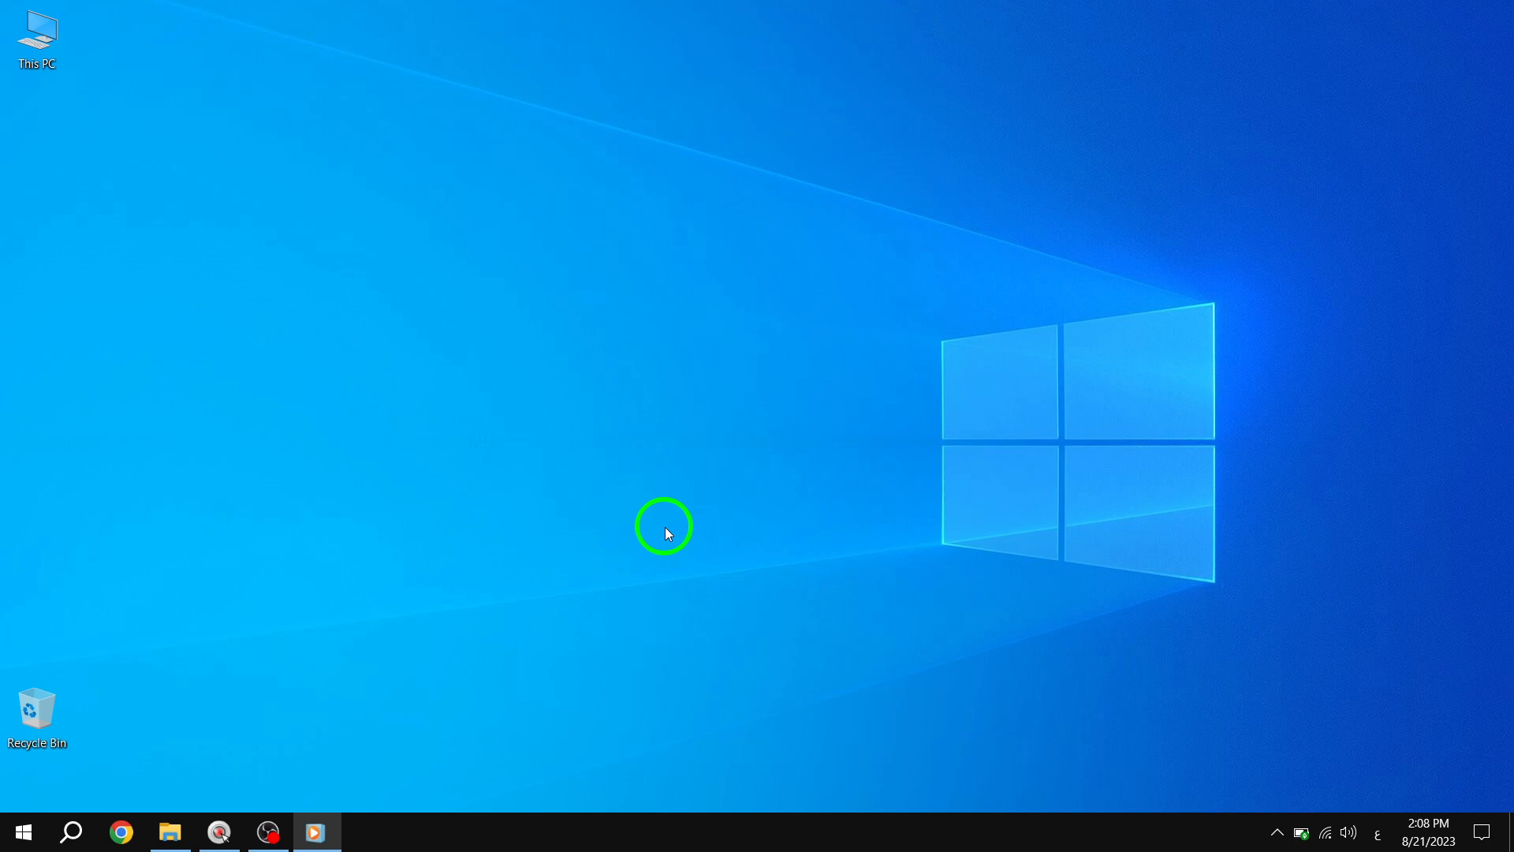
pyautogui.moveTo(637, 495)
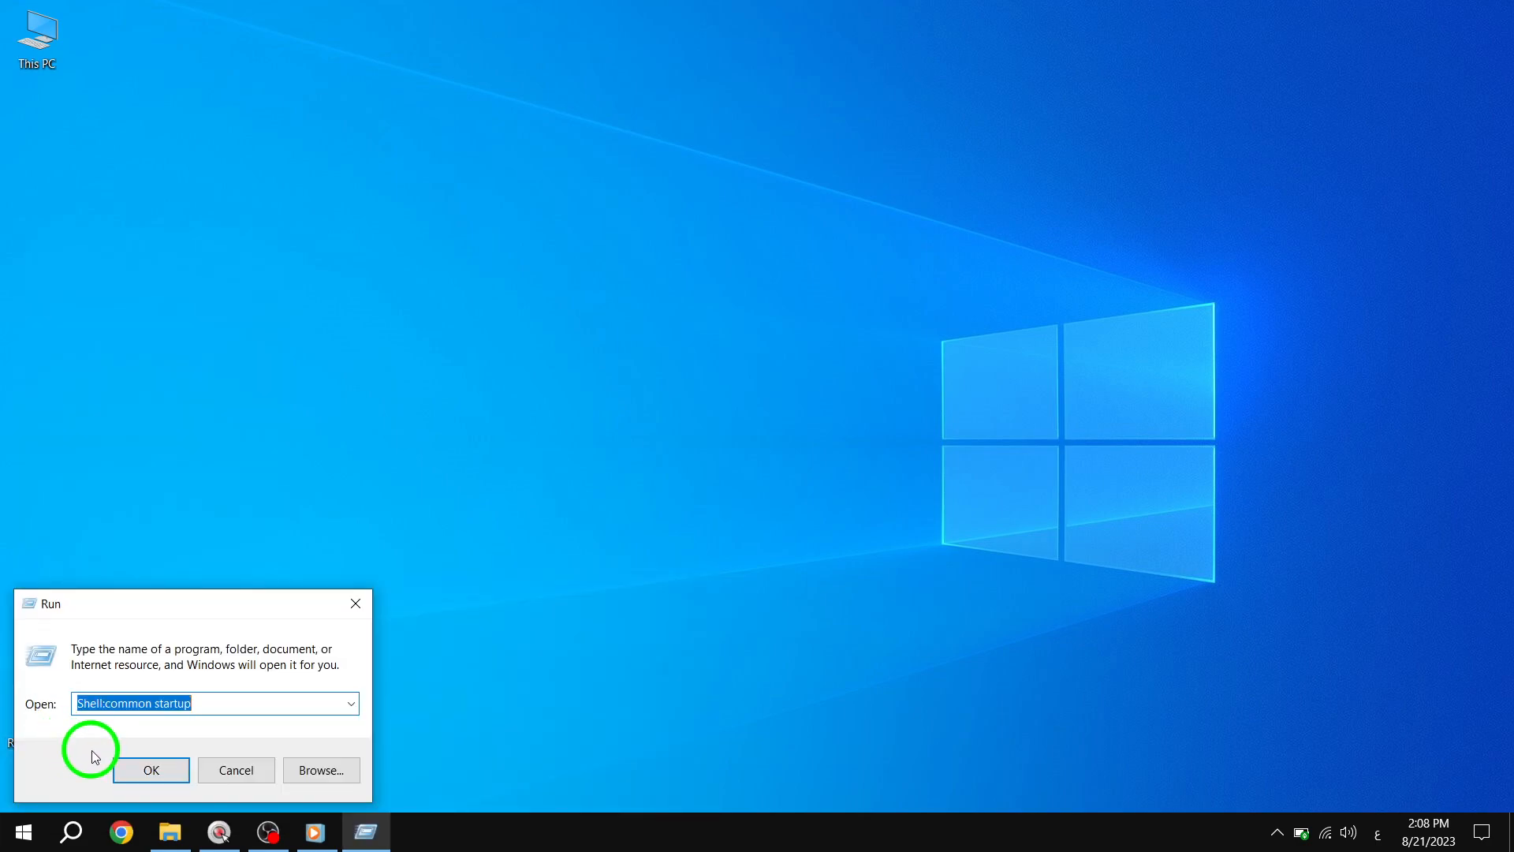
# - Open C:\Windows\system32 in File Explorer via the Run dialog using the pasted path
pyautogui.press('Win+V')
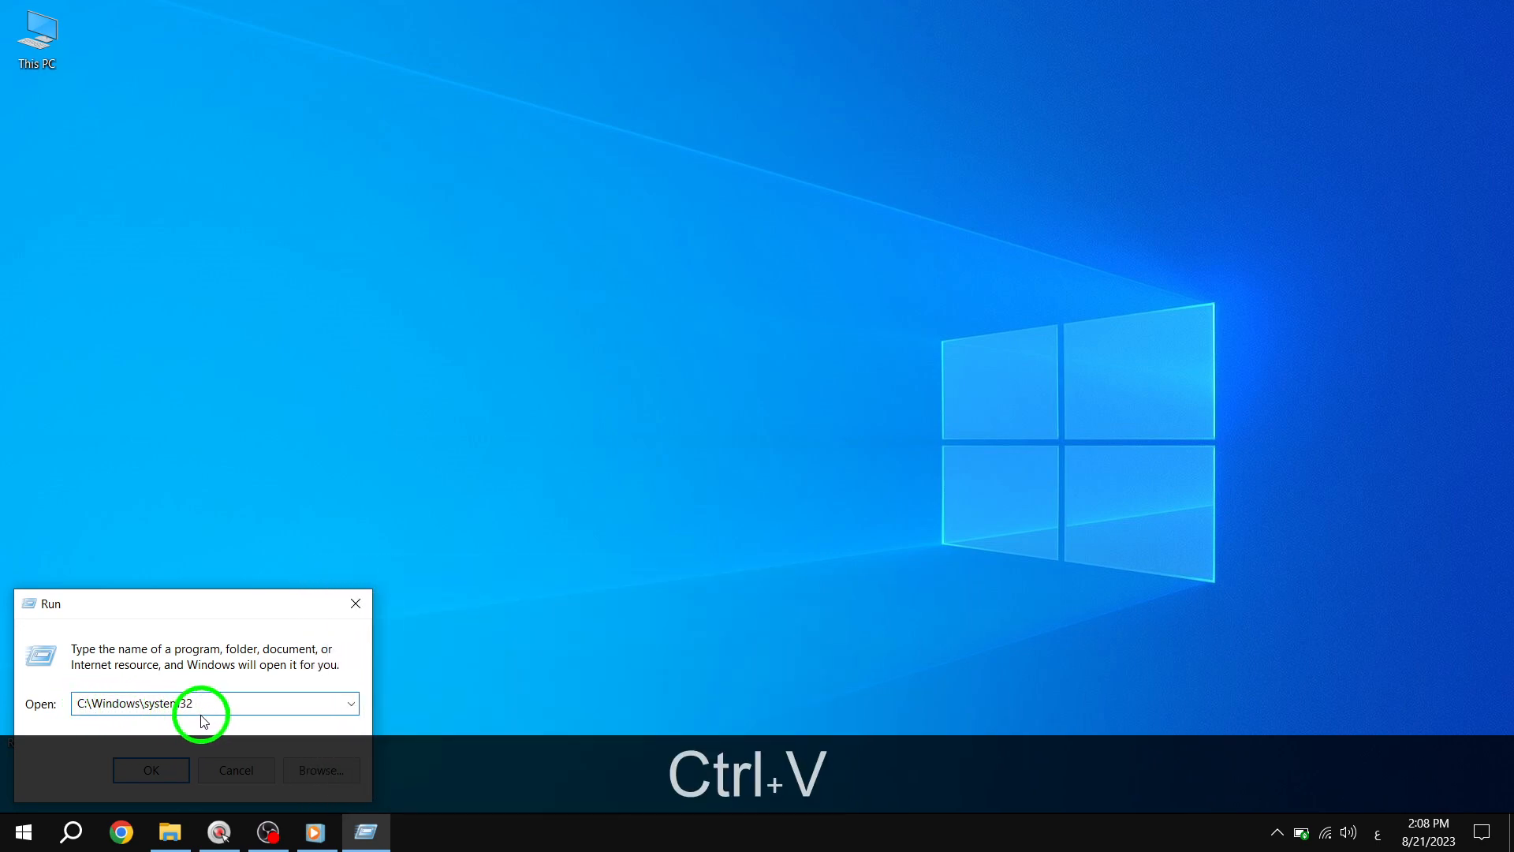
pyautogui.click(151, 770)
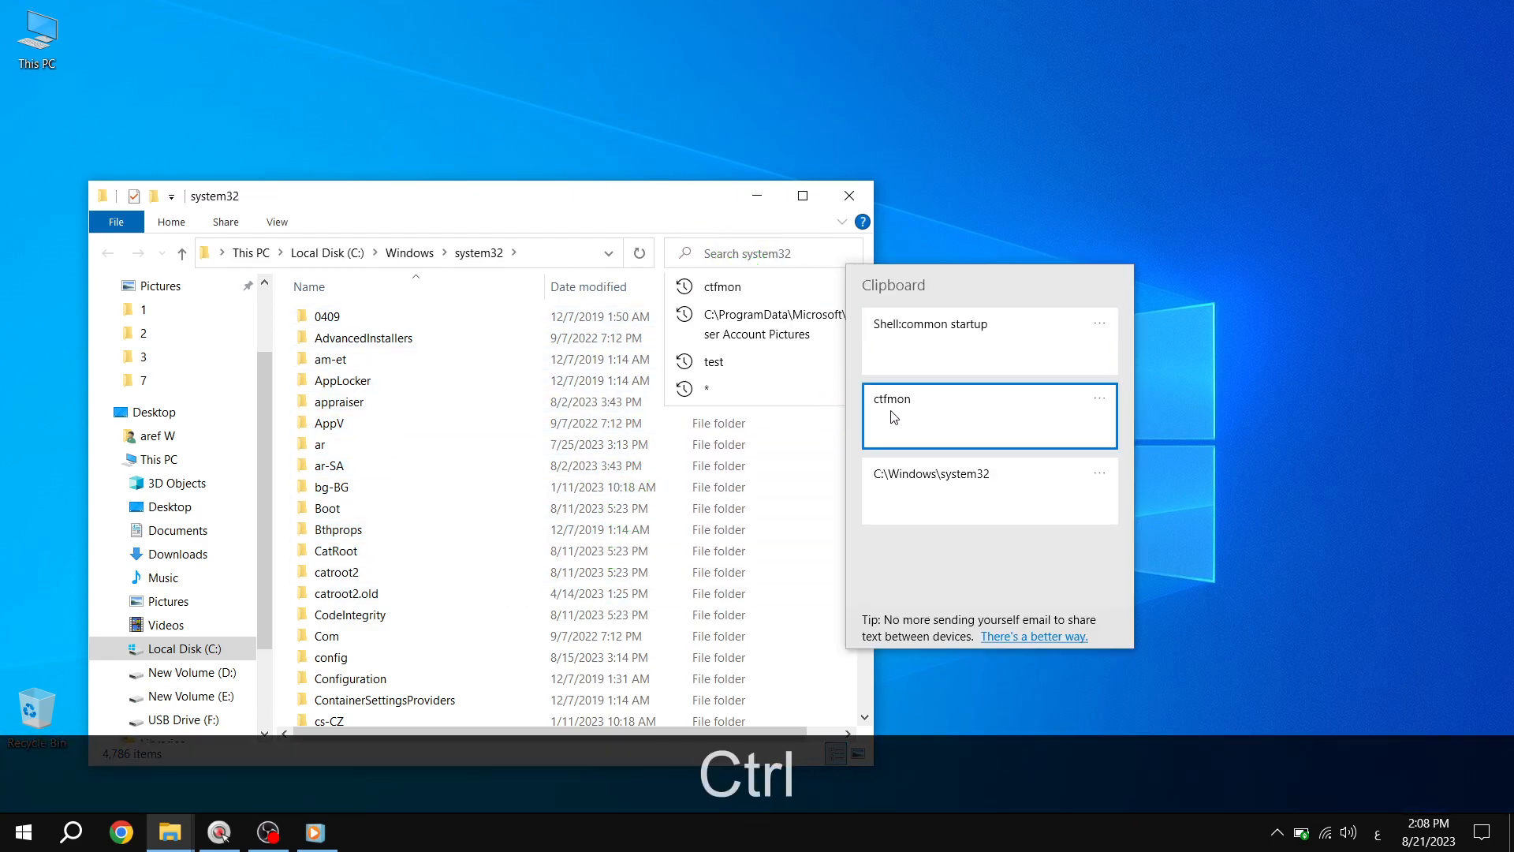
# - Search system32 for 'ctfmon' pasted from clipboard history, returning three matches including ctfmon.exe
pyautogui.press('ctrl+v')
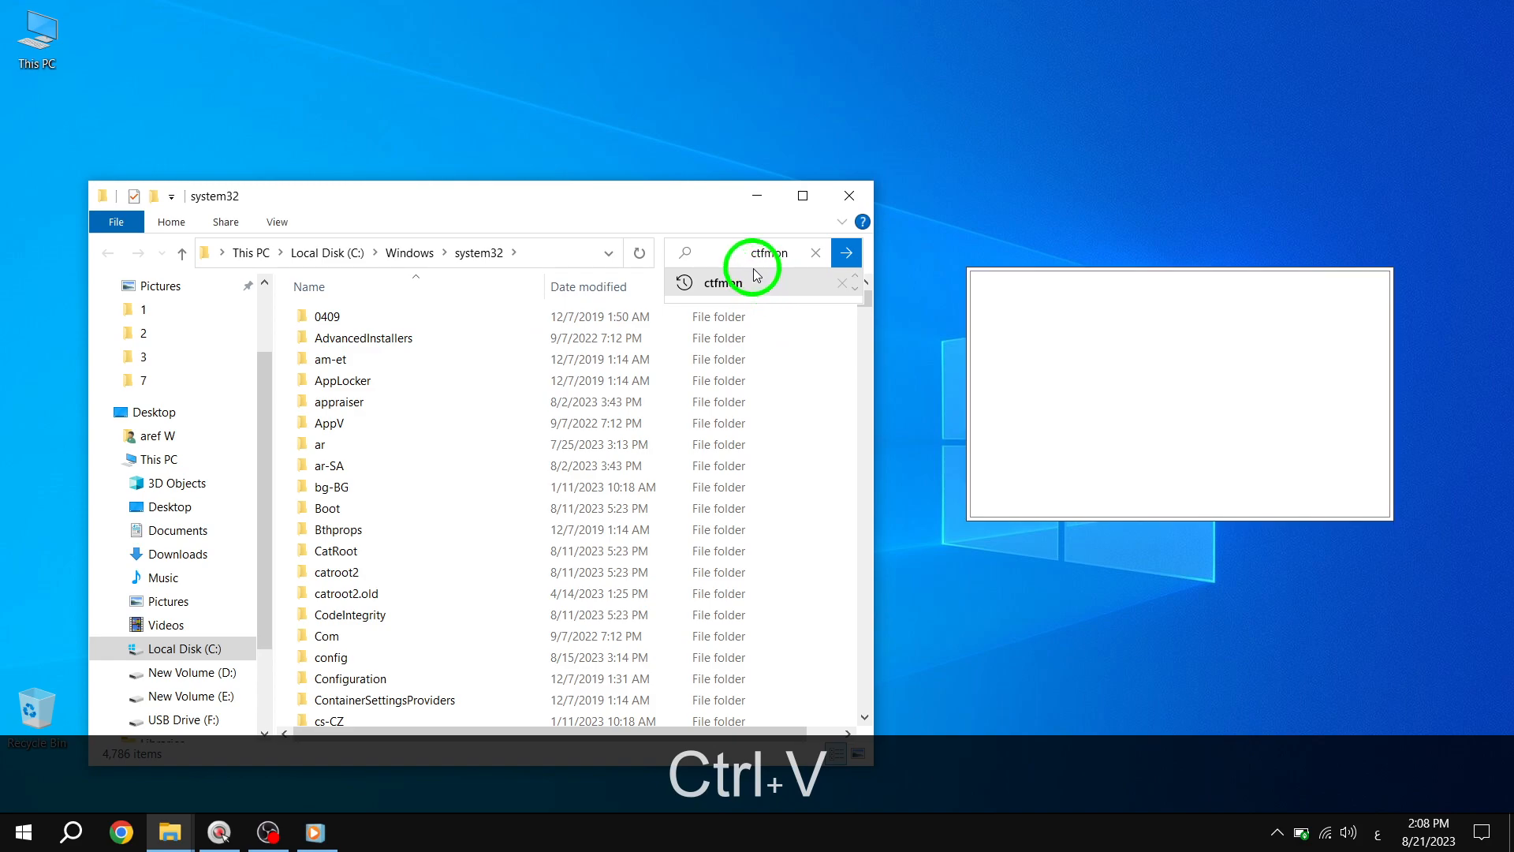
pyautogui.click(845, 252)
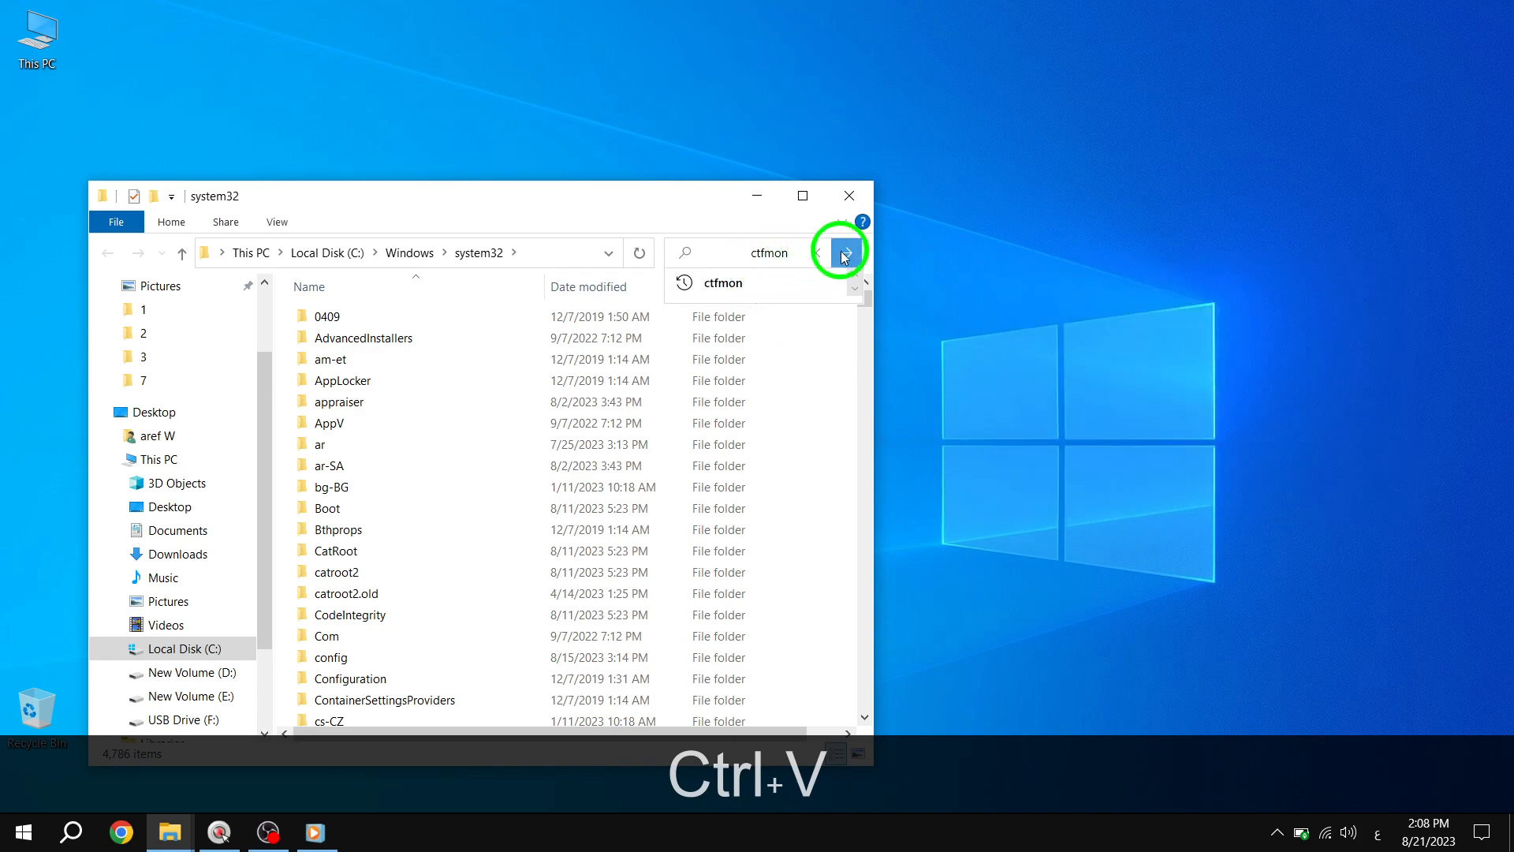
pyautogui.click(846, 252)
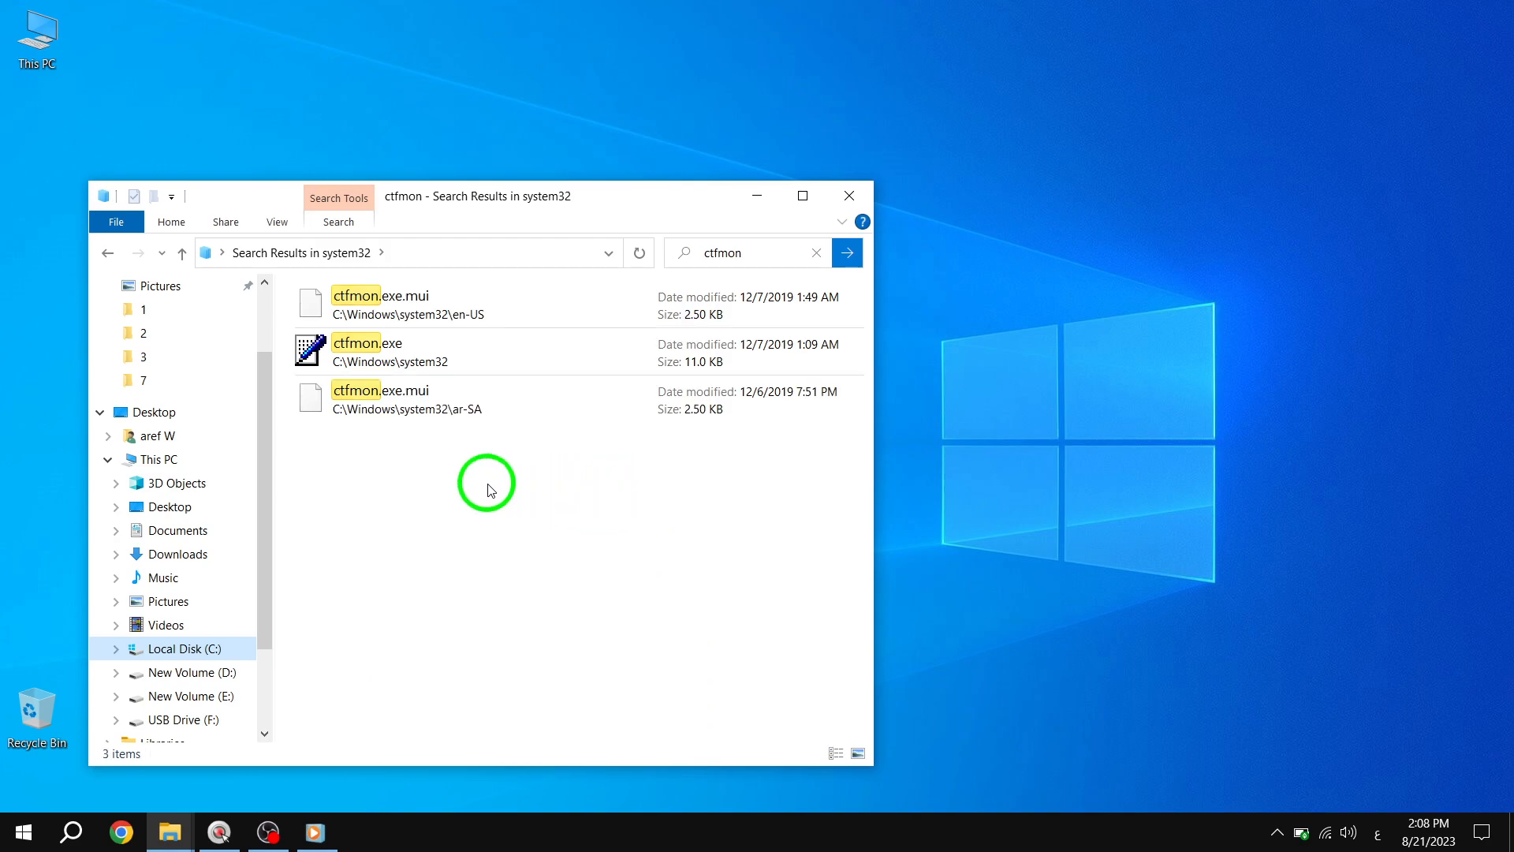
# - Send a ctfmon.exe shortcut to the desktop and close the Explorer window
pyautogui.rightClick(366, 350)
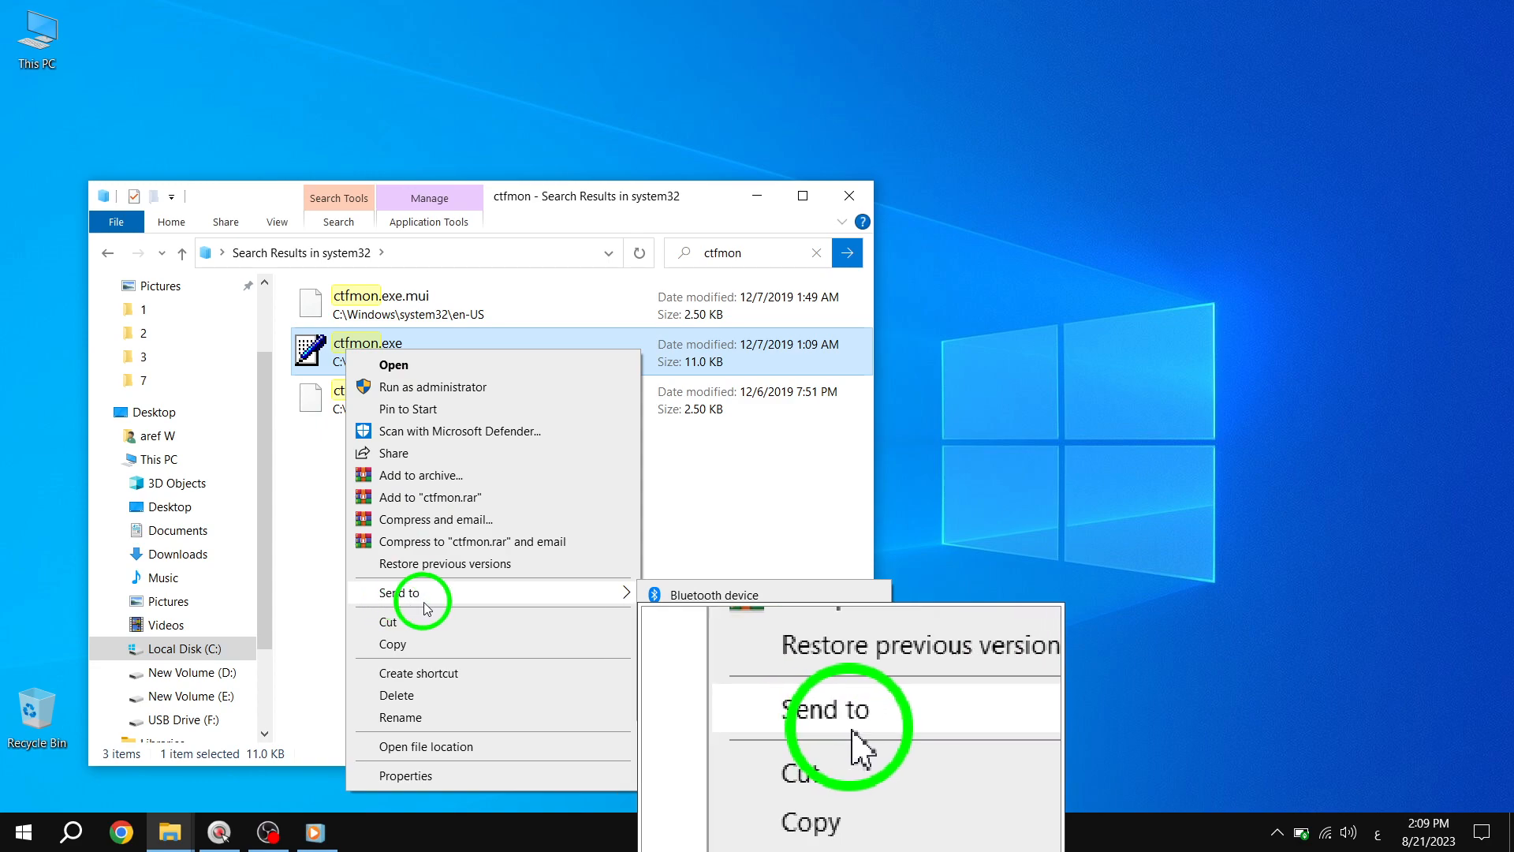
pyautogui.click(832, 710)
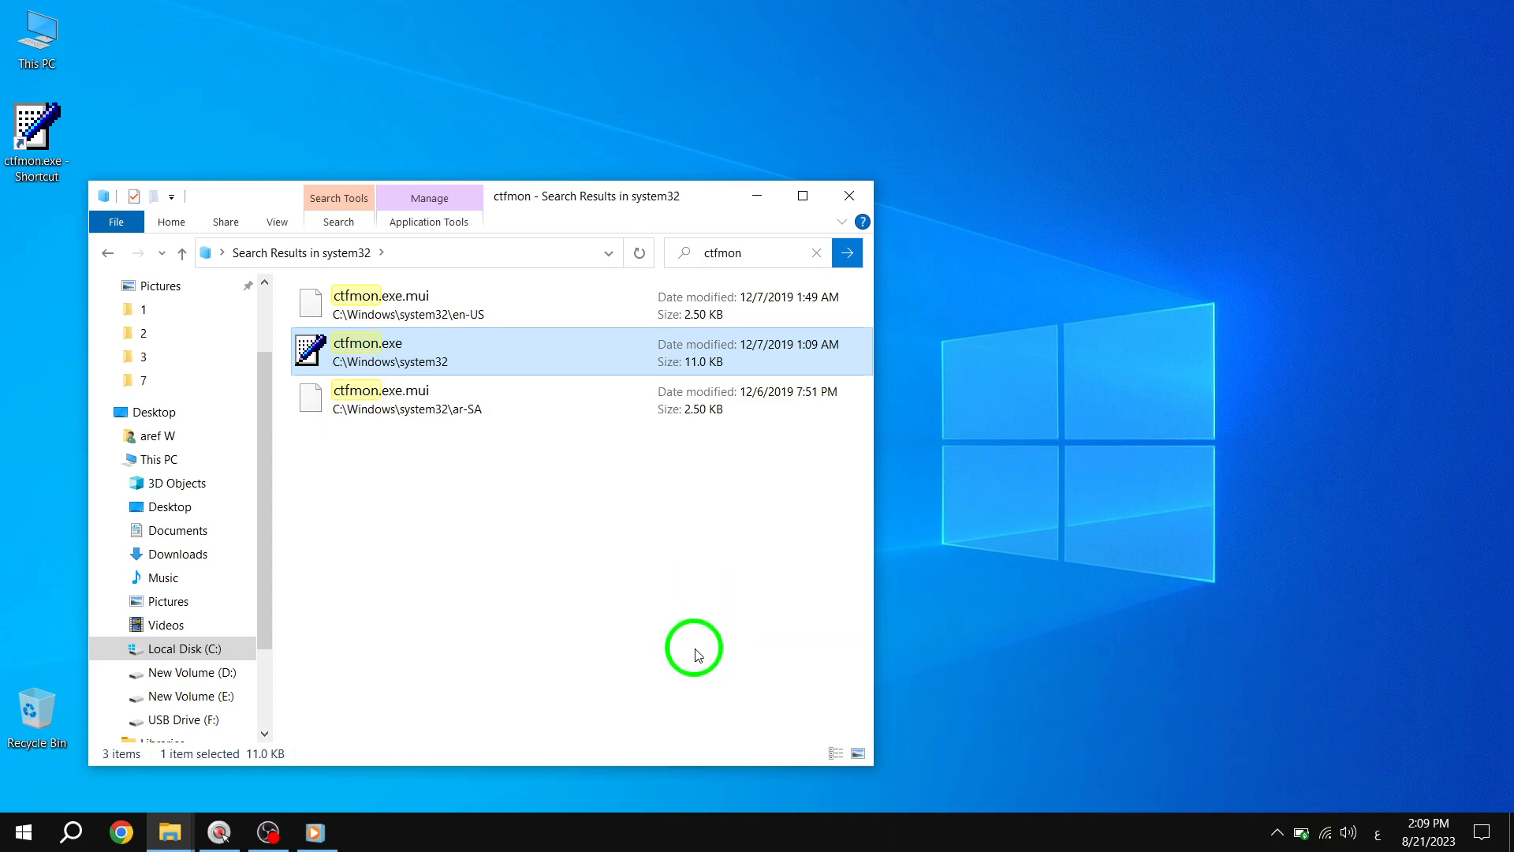
pyautogui.moveTo(71, 213)
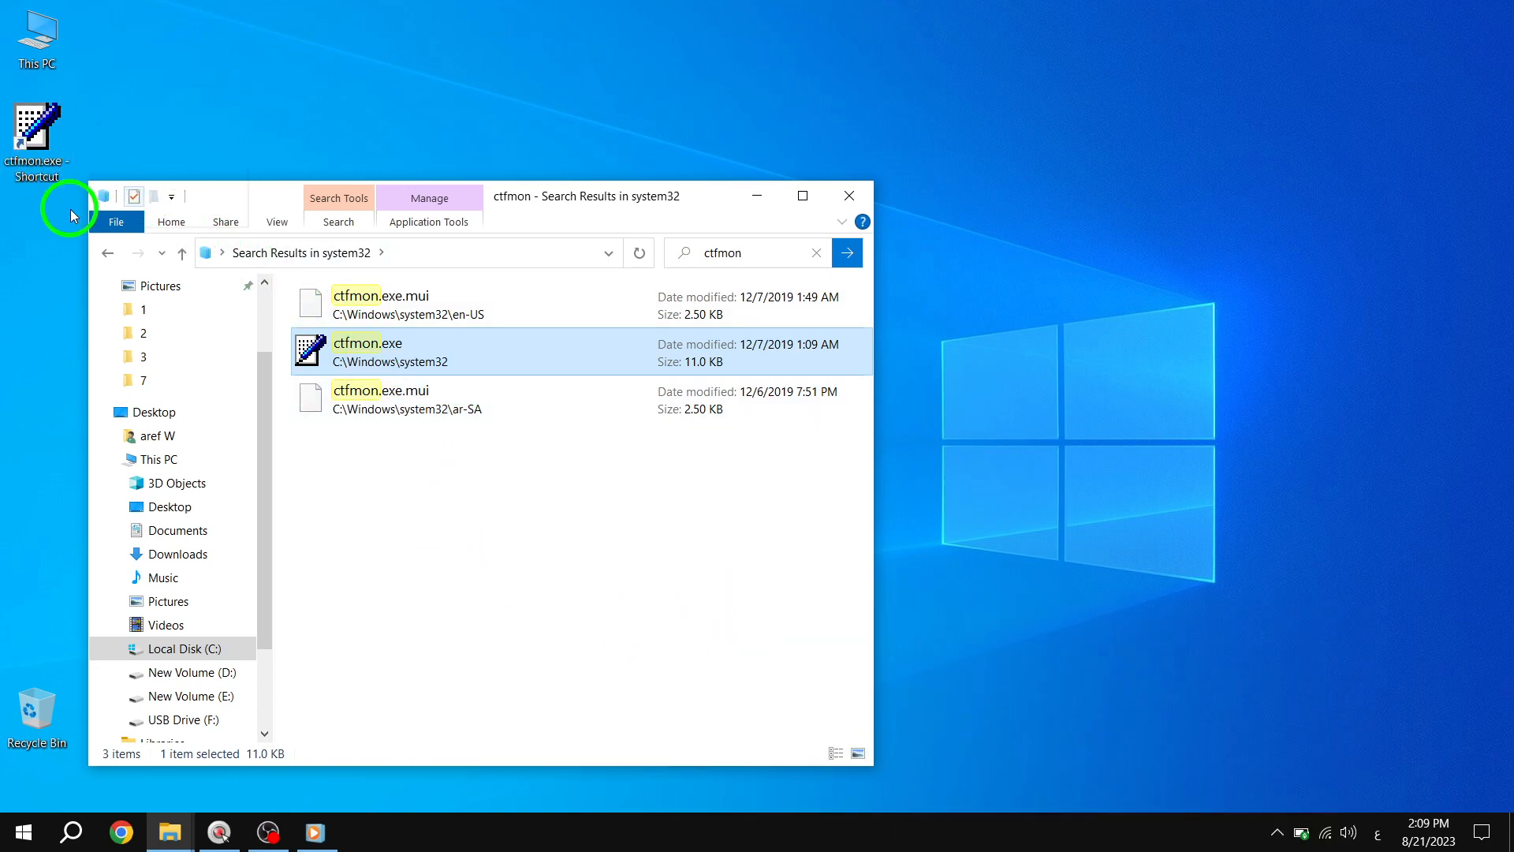
pyautogui.click(848, 195)
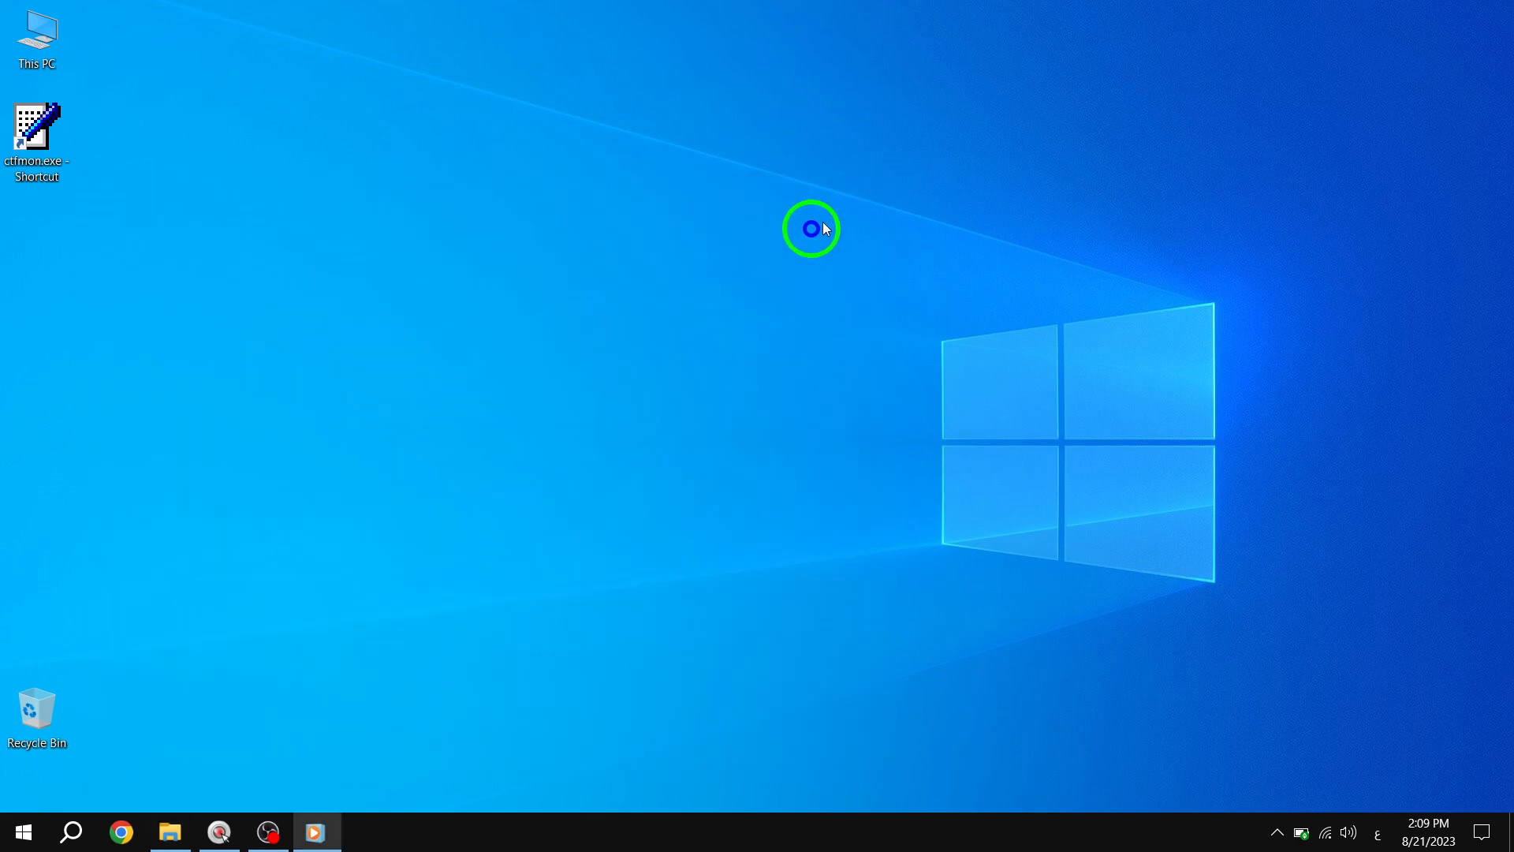
# - Open the common Startup folder via Run with 'Shell:common startup'
pyautogui.press('Win+r')
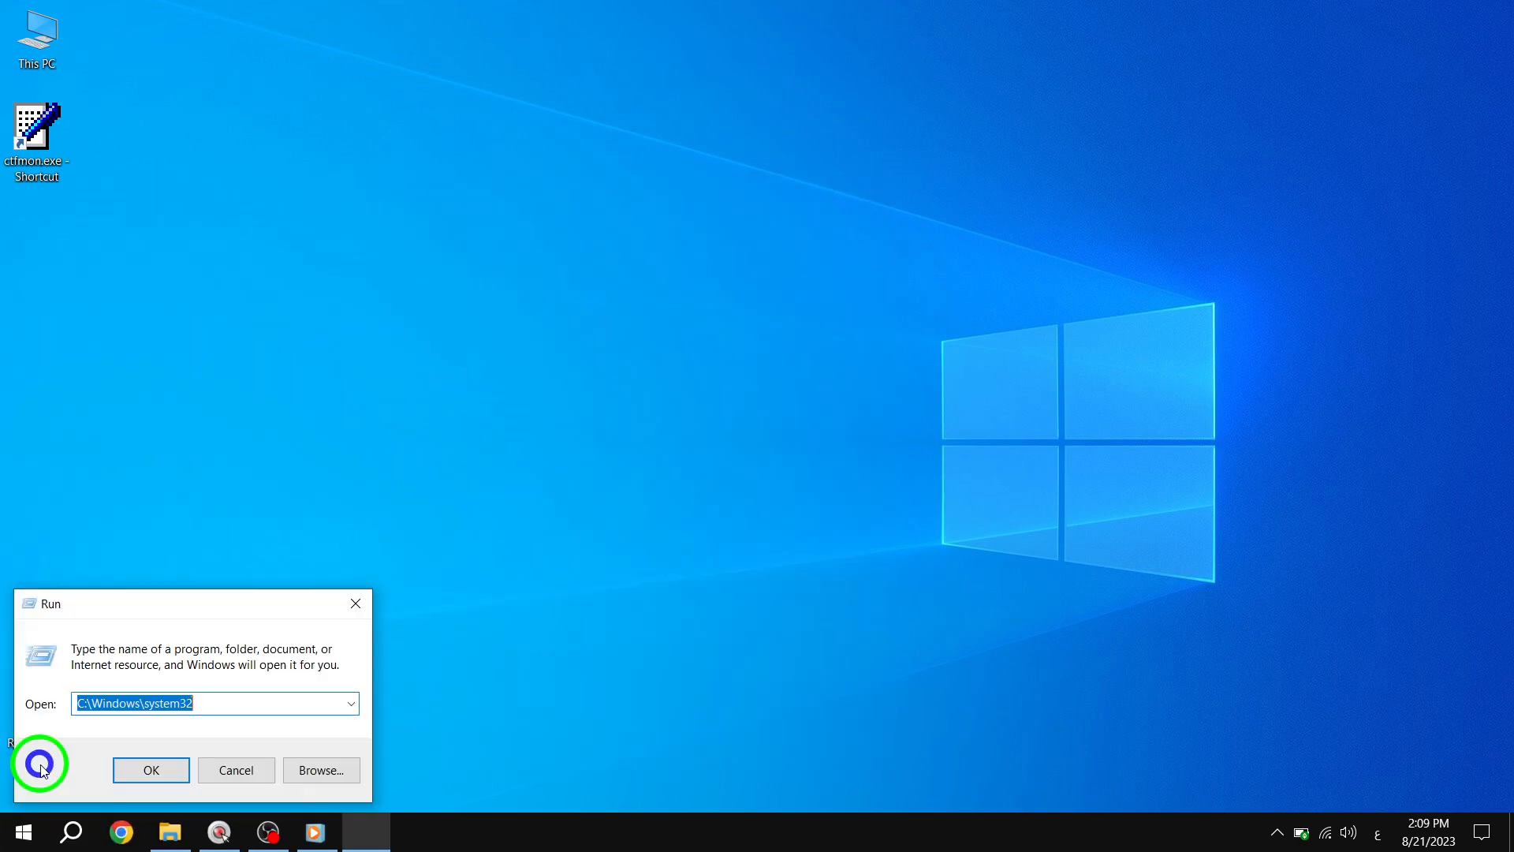
pyautogui.press('Win+V')
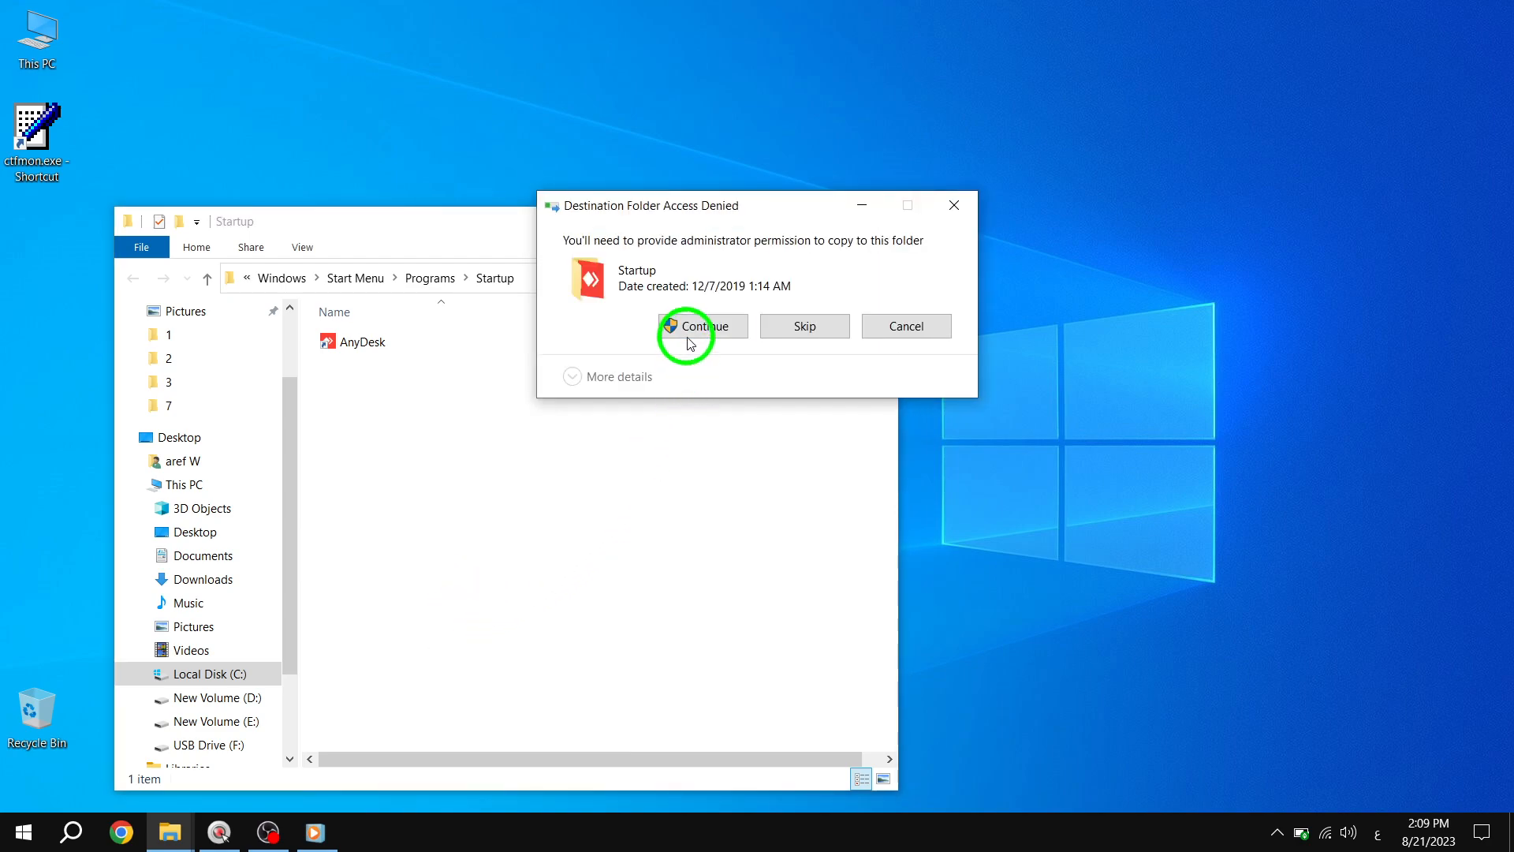
# - Approve the administrator prompt so the ctfmon.exe shortcut lands in Startup beside AnyDesk
pyautogui.click(701, 325)
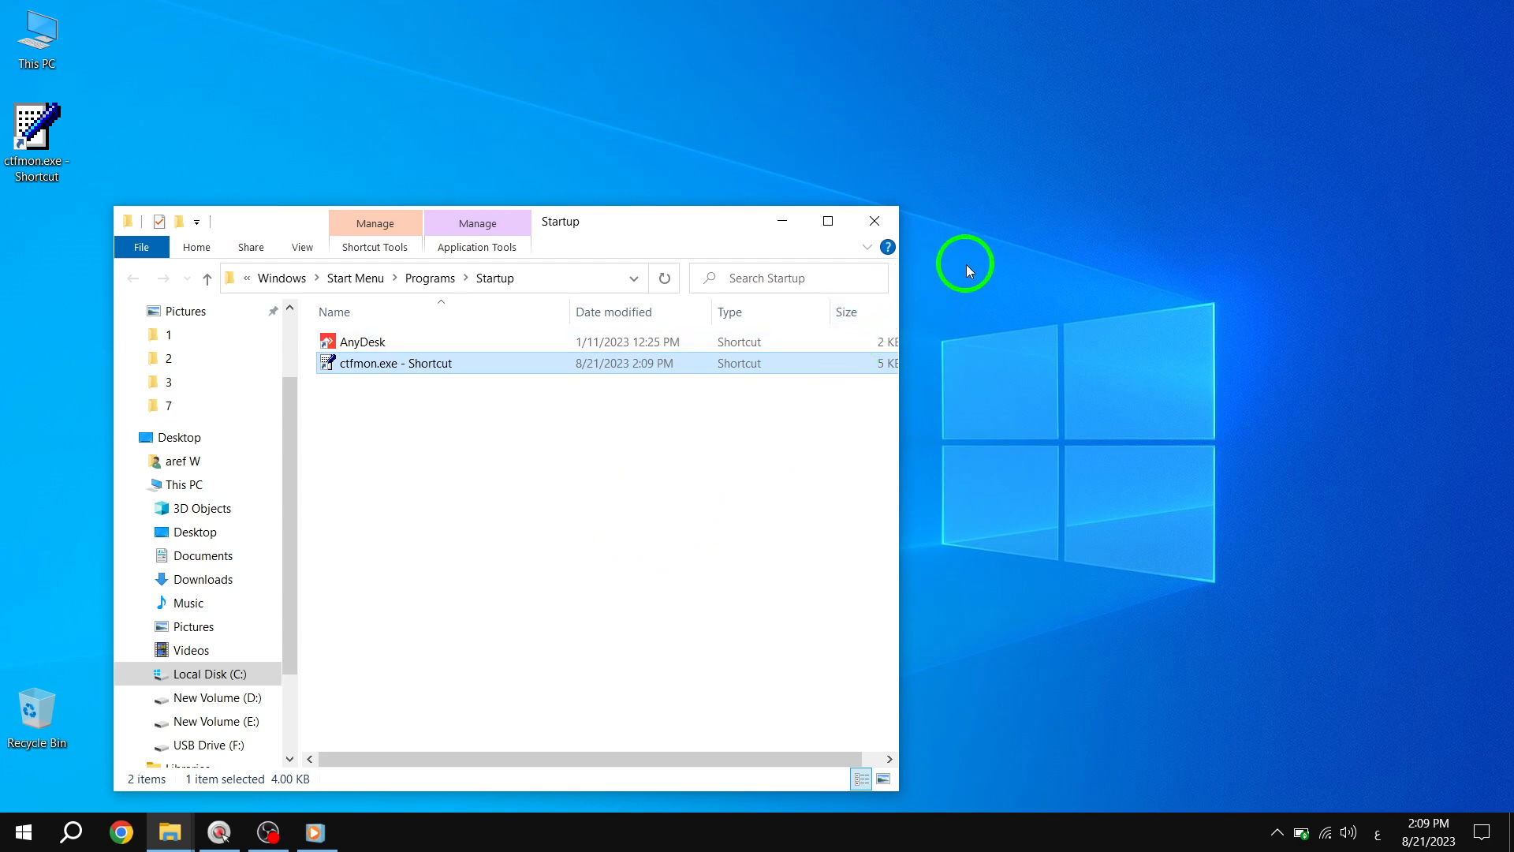
pyautogui.moveTo(927, 331)
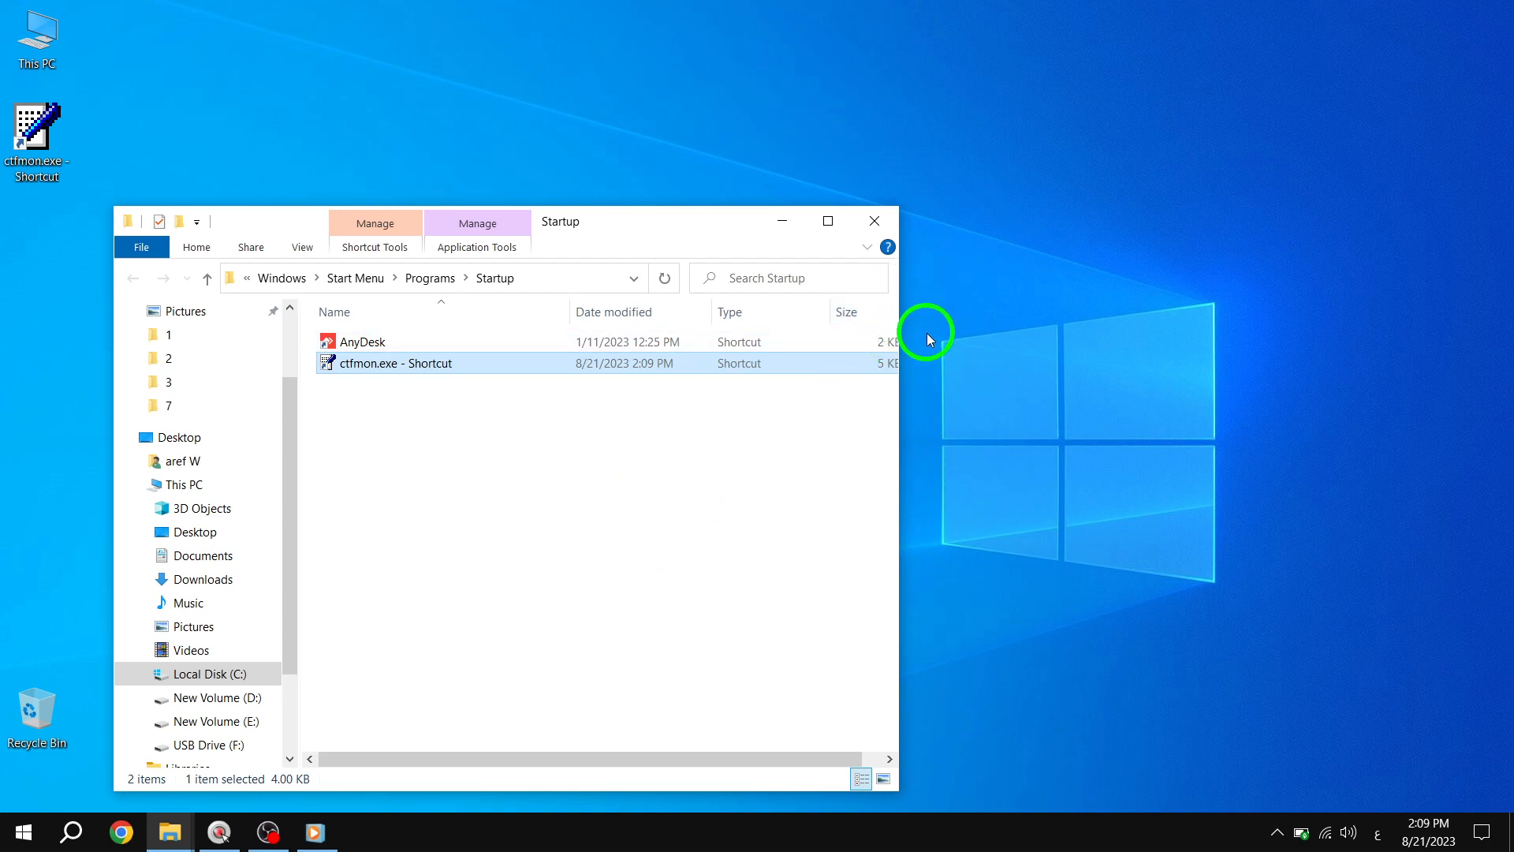